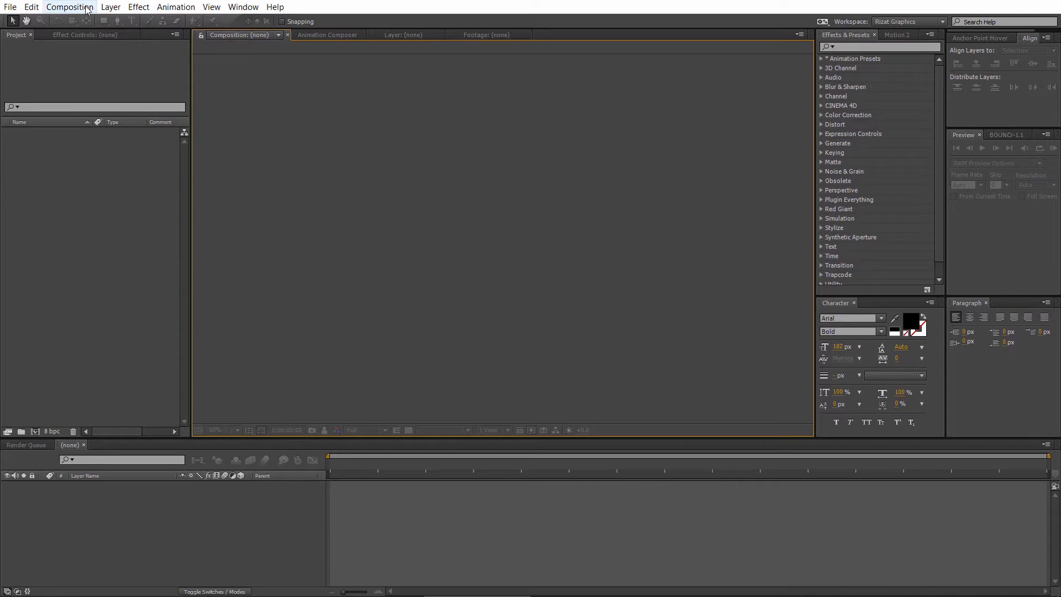
Create the composition 'Hearts' at 1920×1080, 30 fps, ten seconds, black background.
click(68, 7)
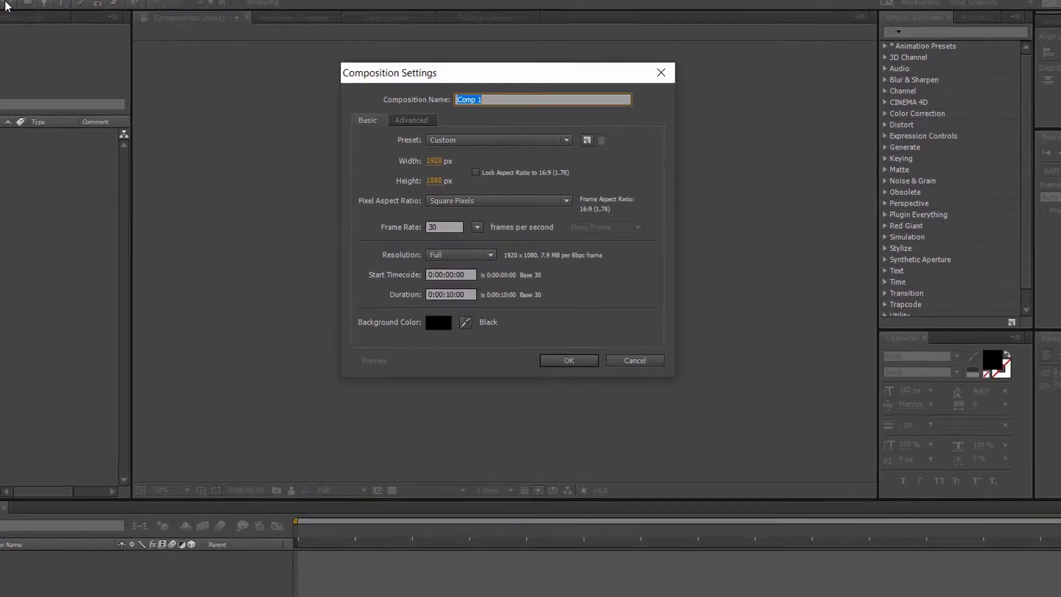
text(Hearts)
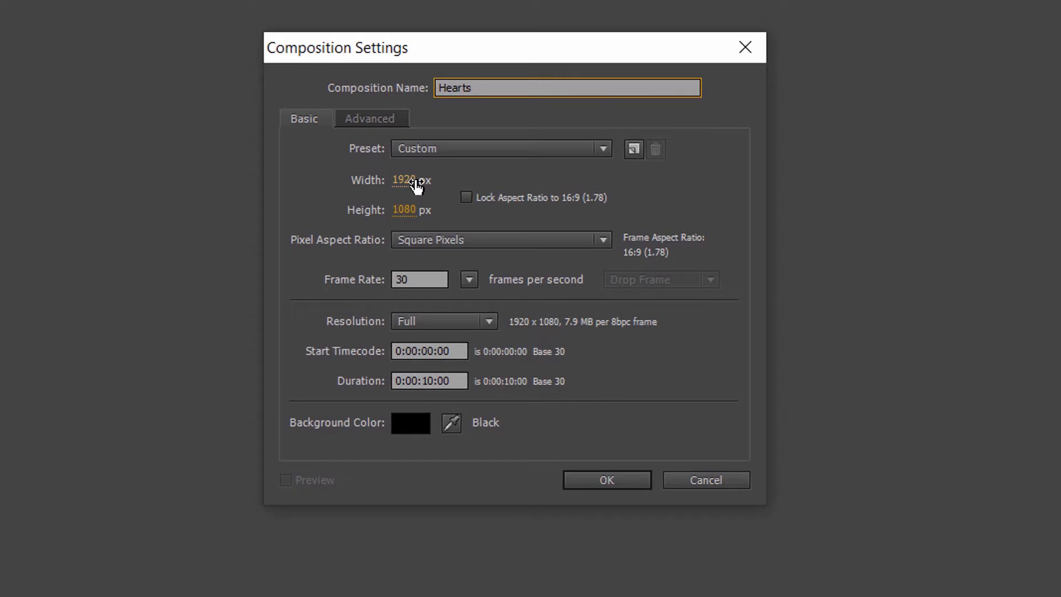
click(419, 210)
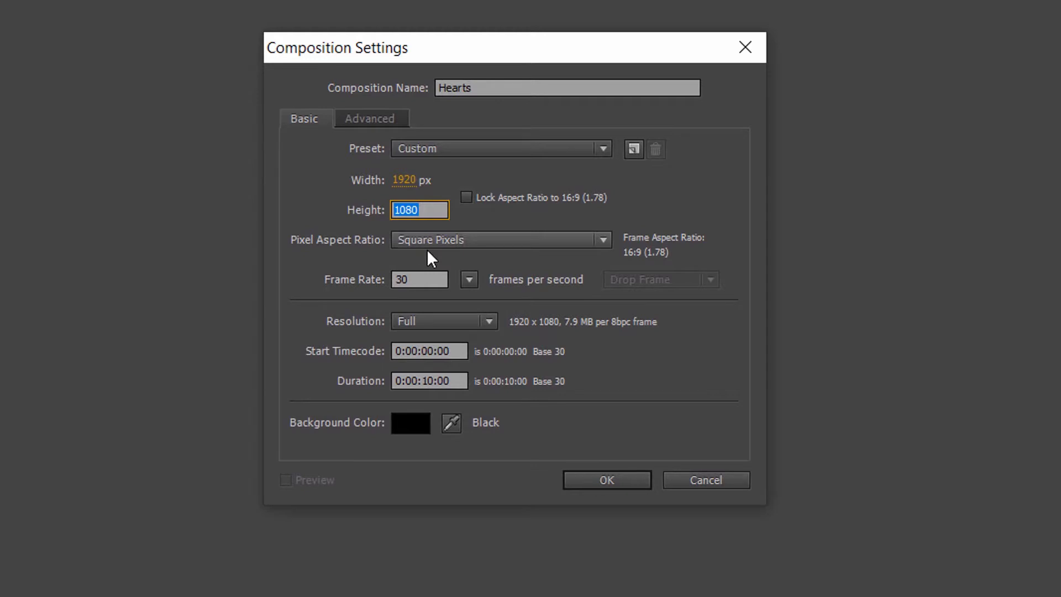
key(Tab)
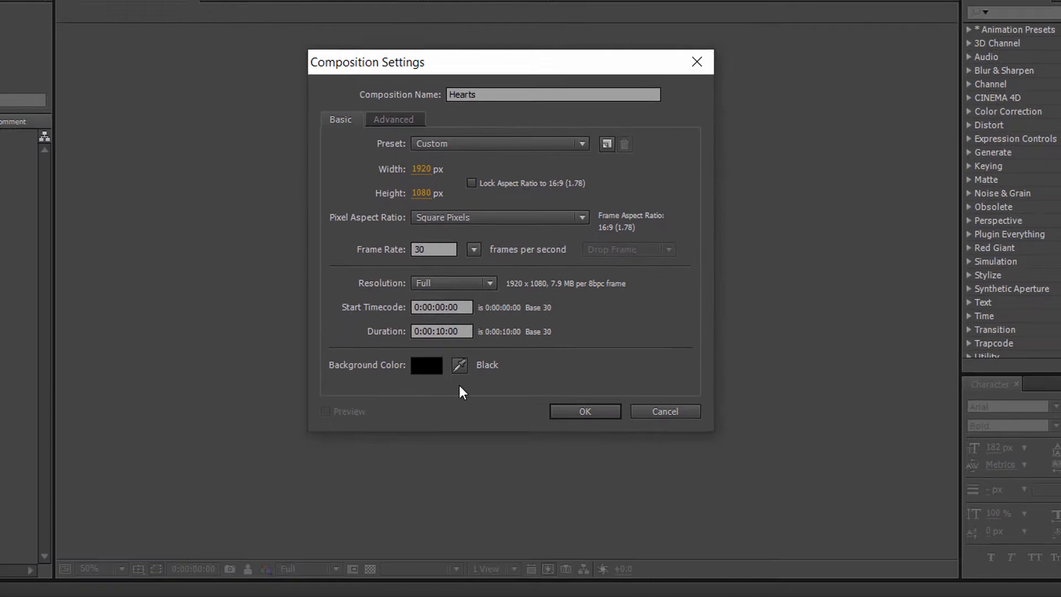
click(584, 411)
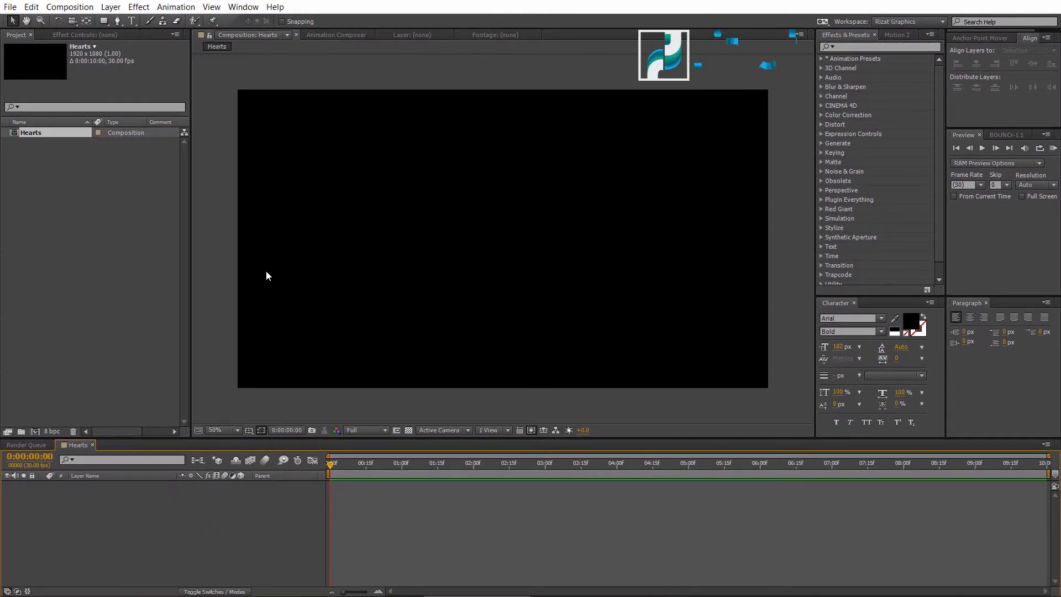
Import Heart.png via File > Import > File and add it to the Hearts comp.
click(10, 6)
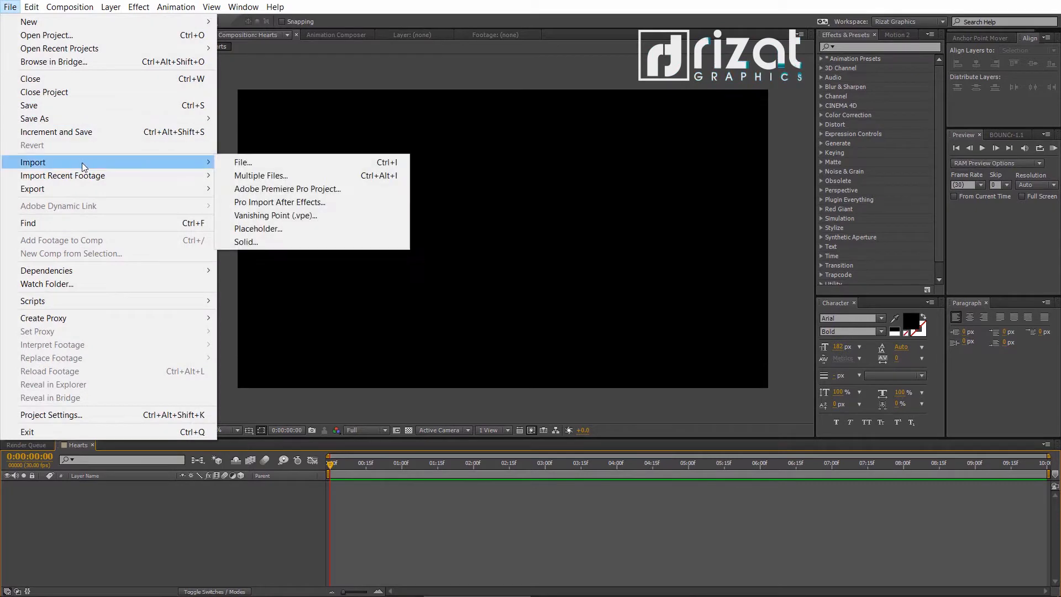
click(242, 163)
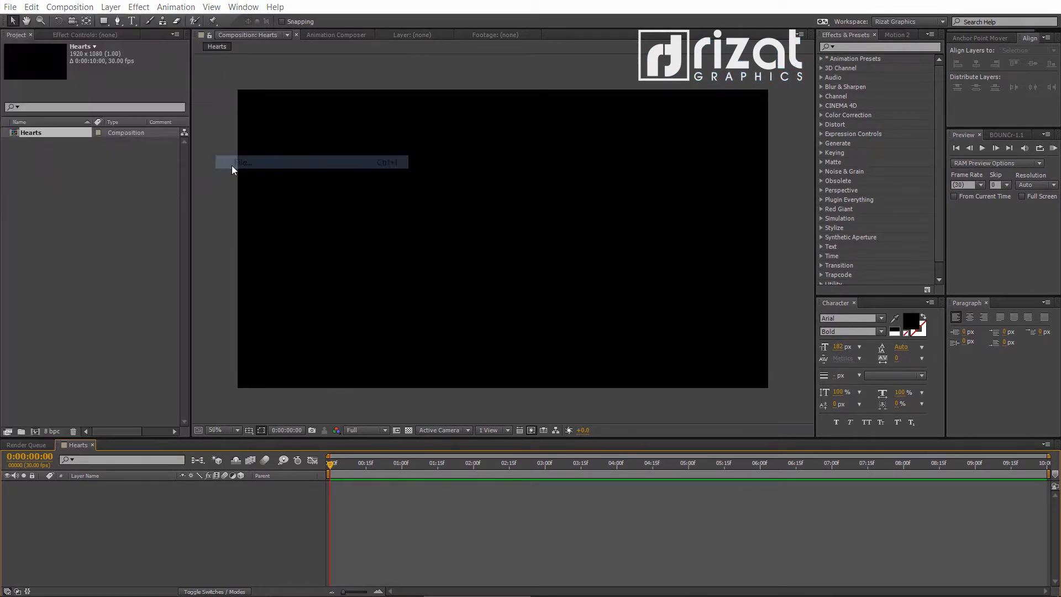
click(242, 163)
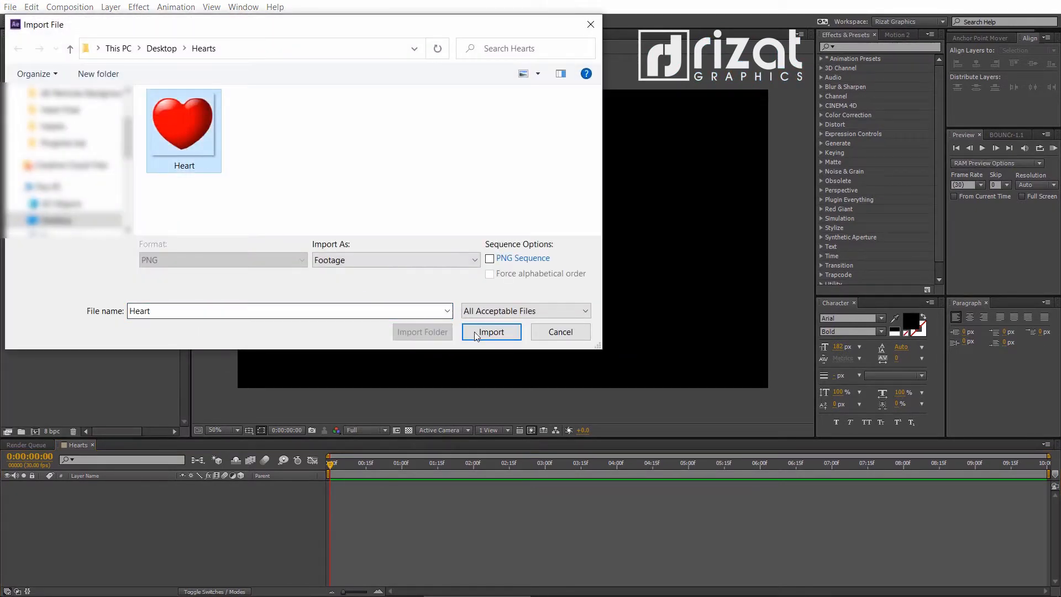
click(491, 332)
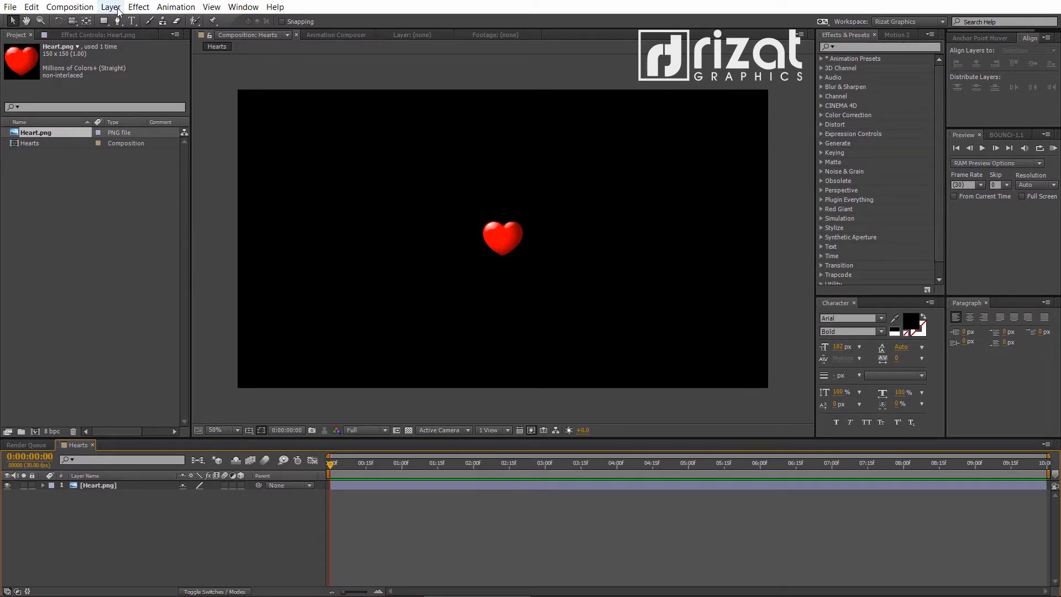
Add a comp-size black solid named 'Hearts Particles' above the heart layer.
click(110, 7)
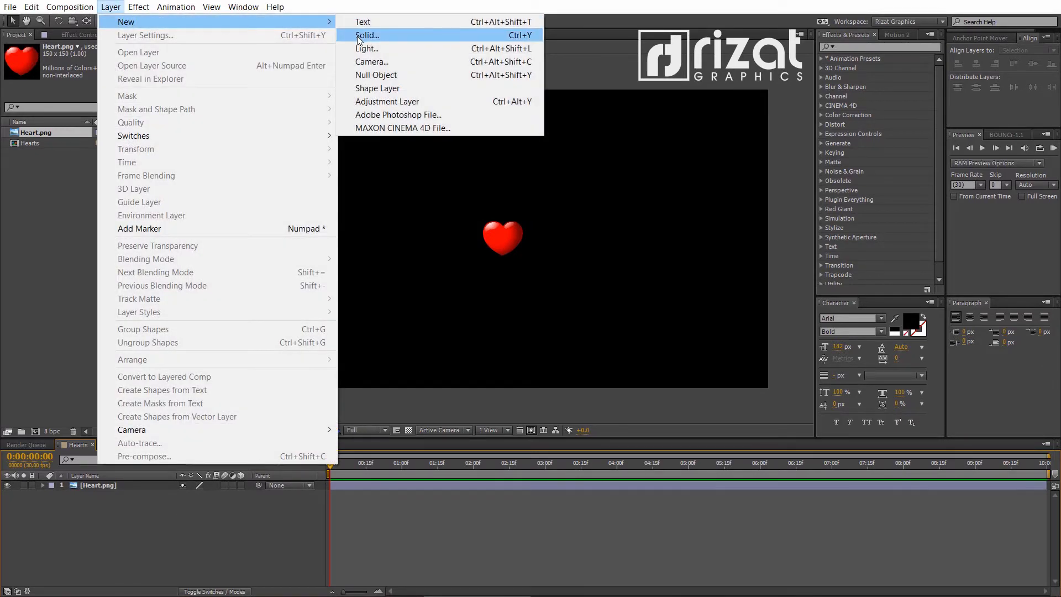
click(367, 34)
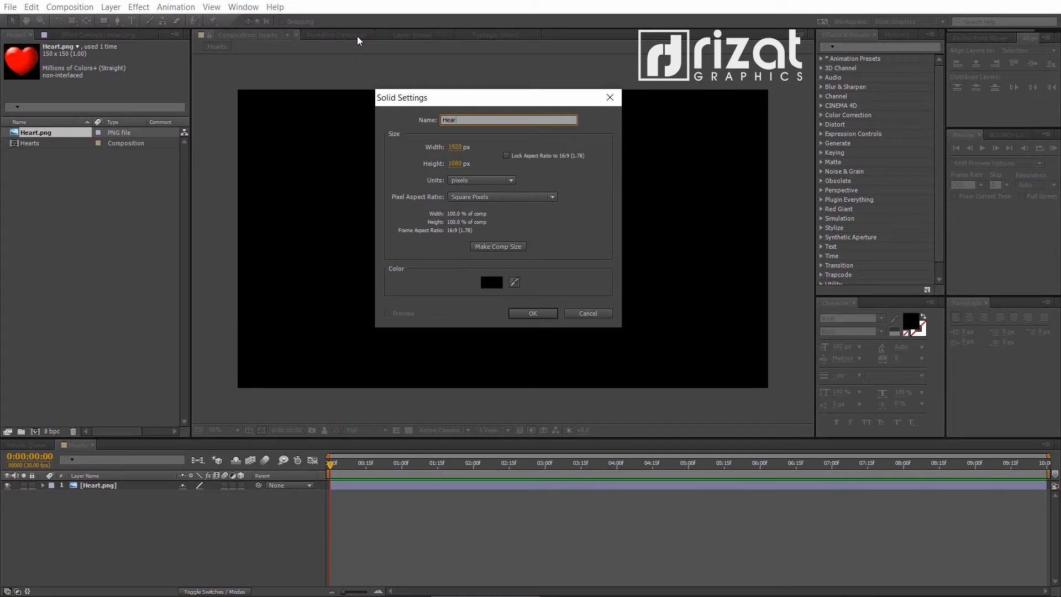
text(Hearts Particles)
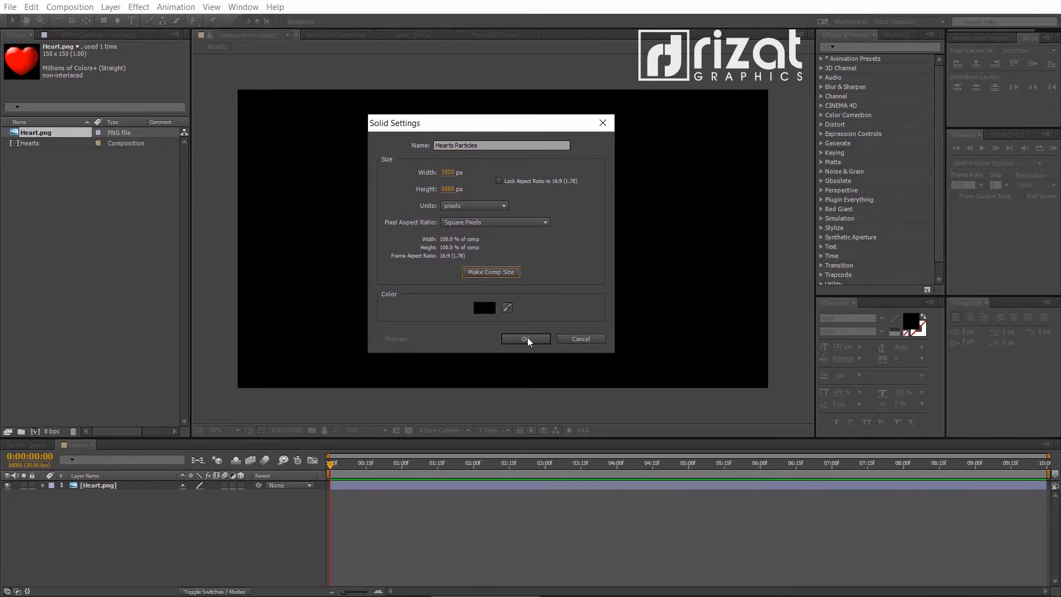
click(526, 339)
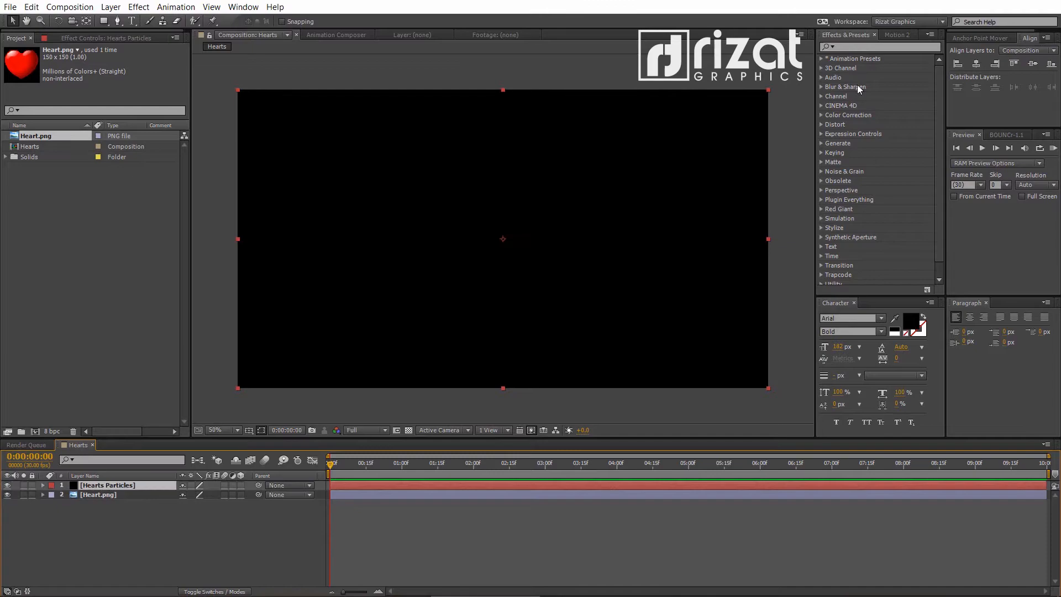
Find CC Particle World in Effects & Presets and apply it to Hearts Particles.
text(parti)
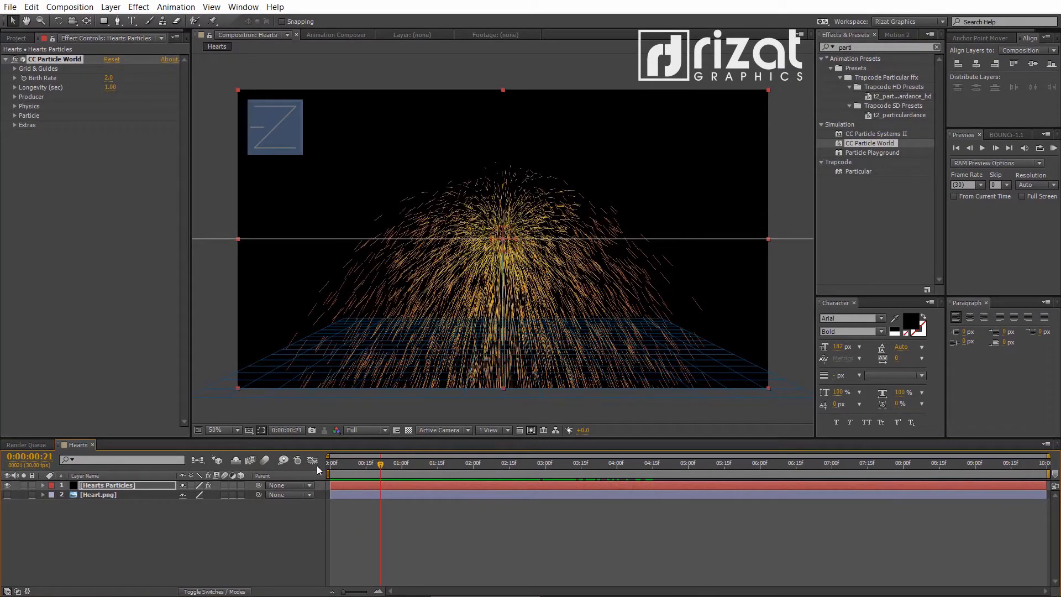
Set the CC Particle World particle type to Textured Square.
click(15, 107)
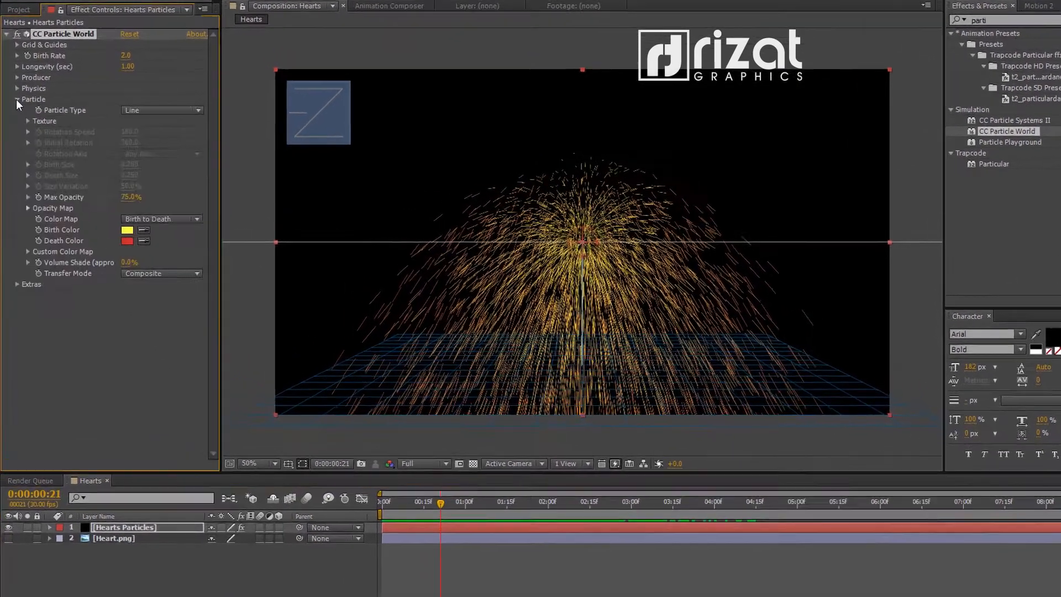
click(161, 109)
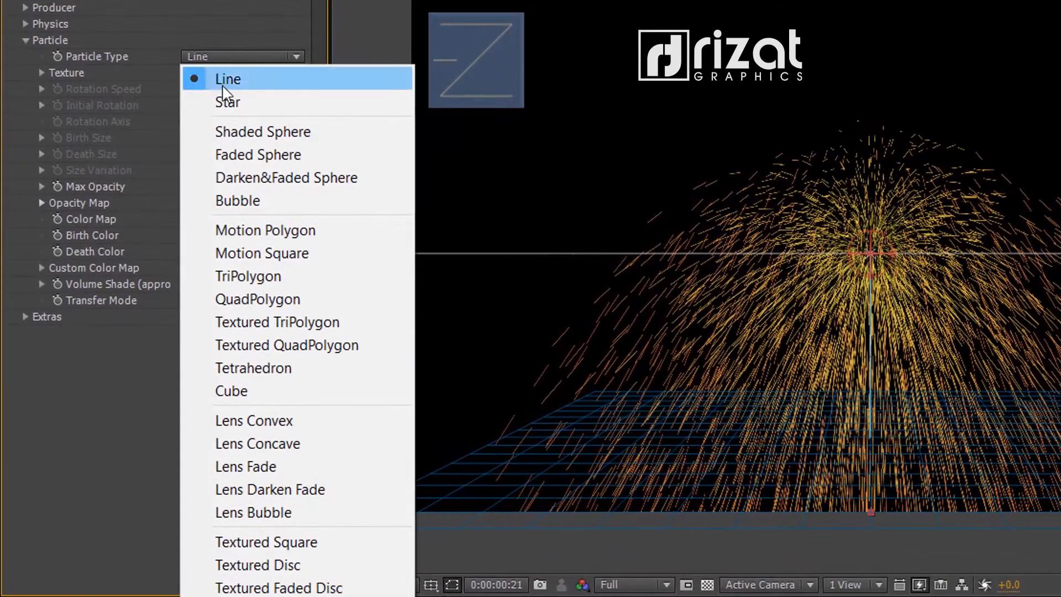
mouse_move(294, 541)
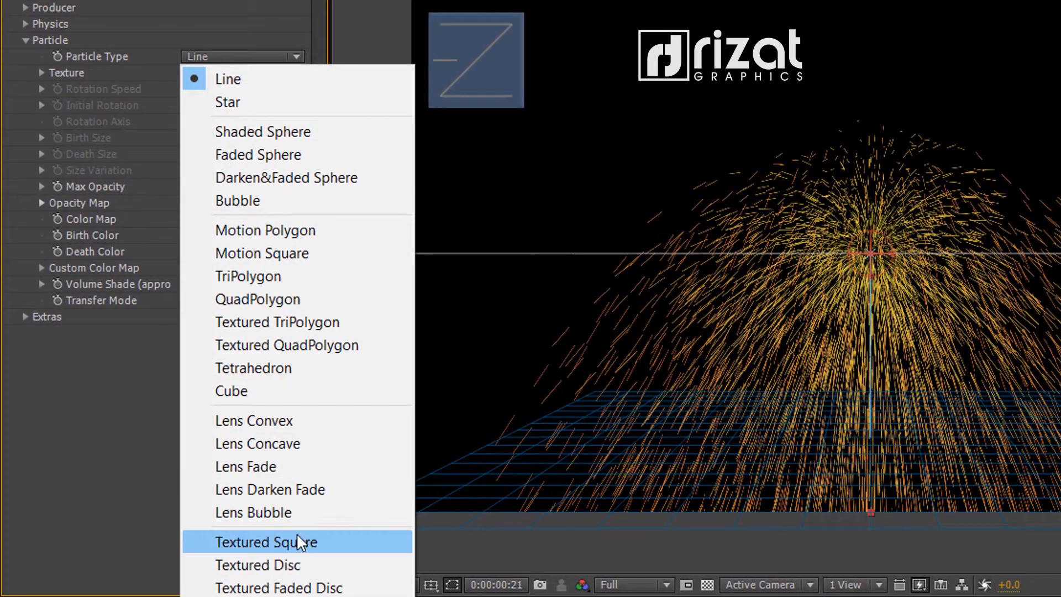
click(266, 542)
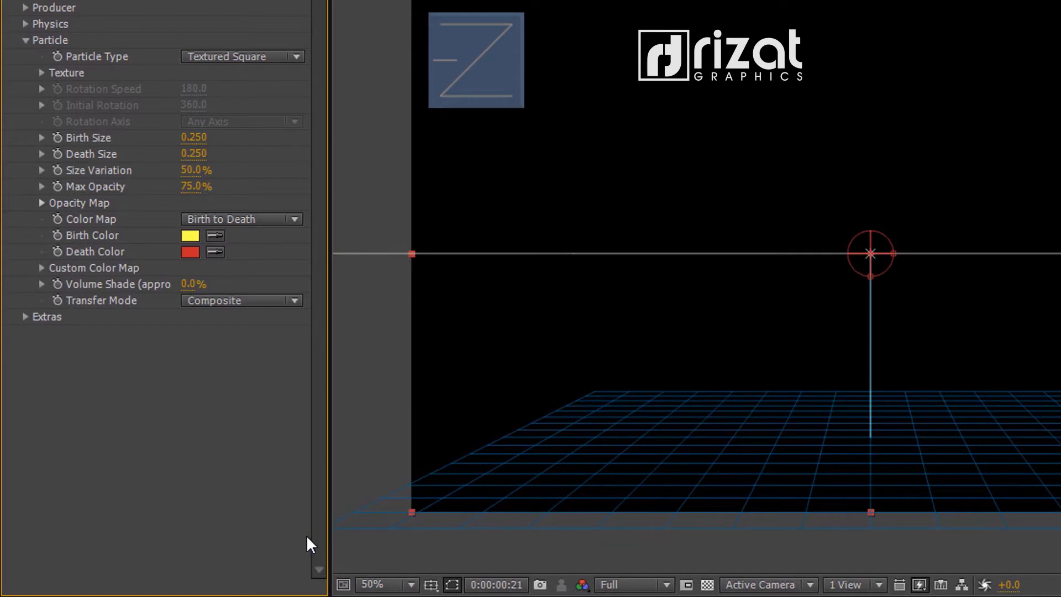
Use Heart.png as the particle texture layer so red hearts spray out.
click(41, 73)
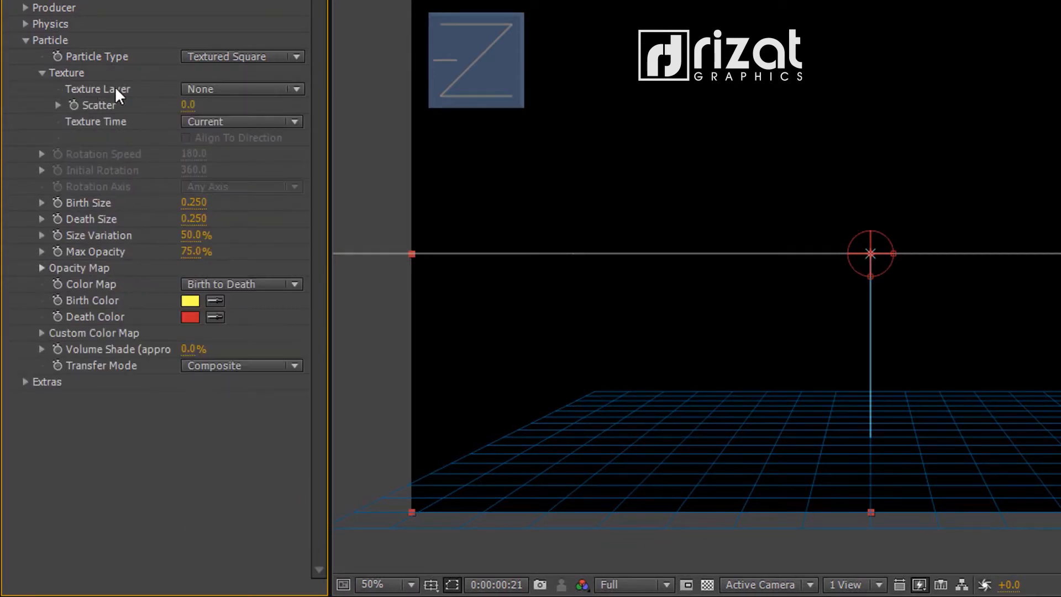
click(241, 88)
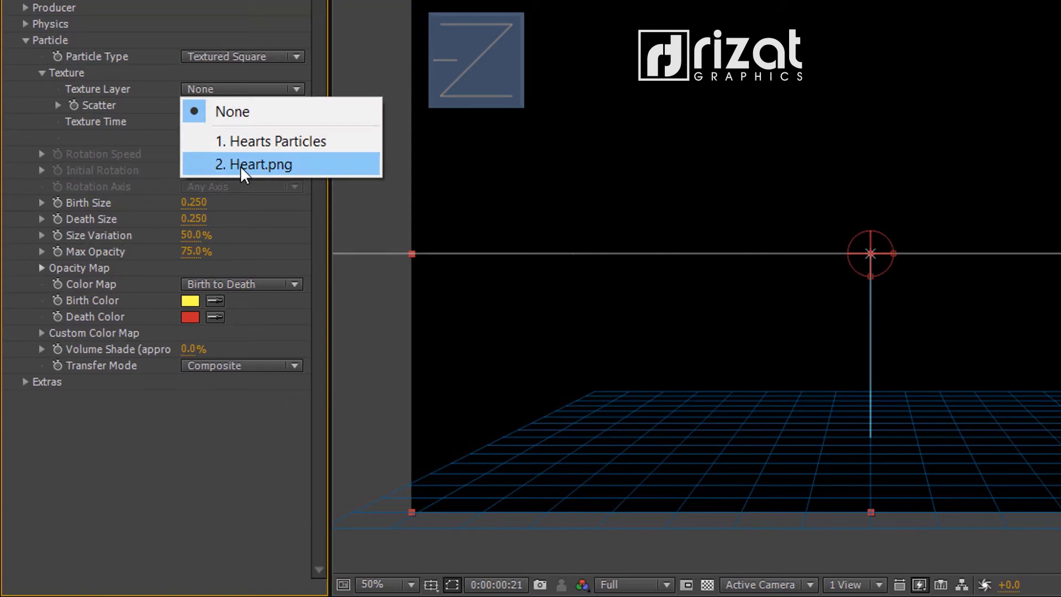
click(255, 165)
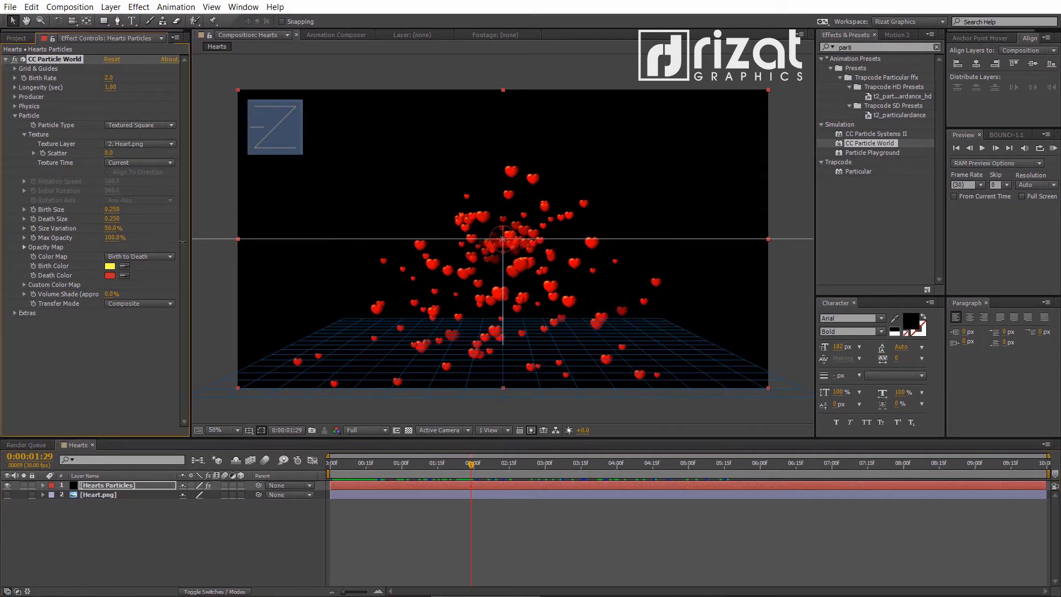
Set the particles' Birth Color and Death Color to white.
click(109, 265)
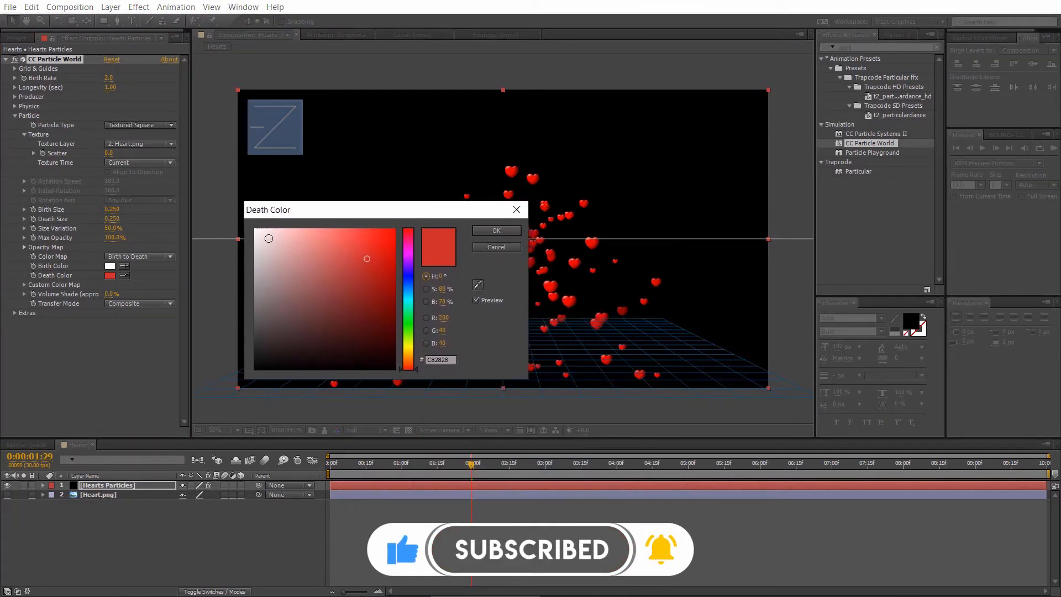
click(495, 231)
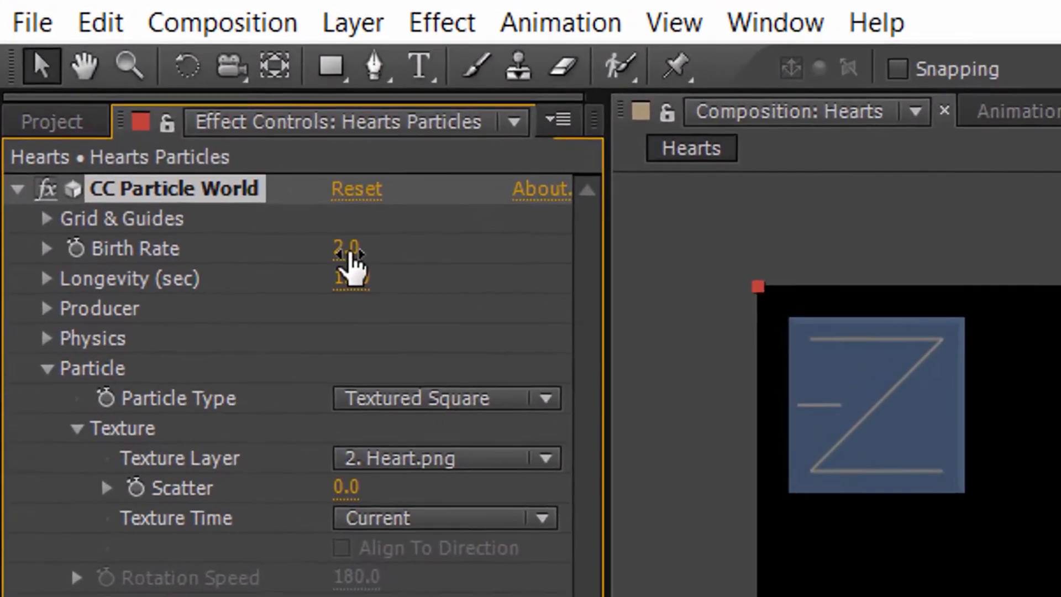
Set birth rate 3 and Producer Radius X 0.700, Radius Y 0.700, Radius Z 3.000.
text(3)
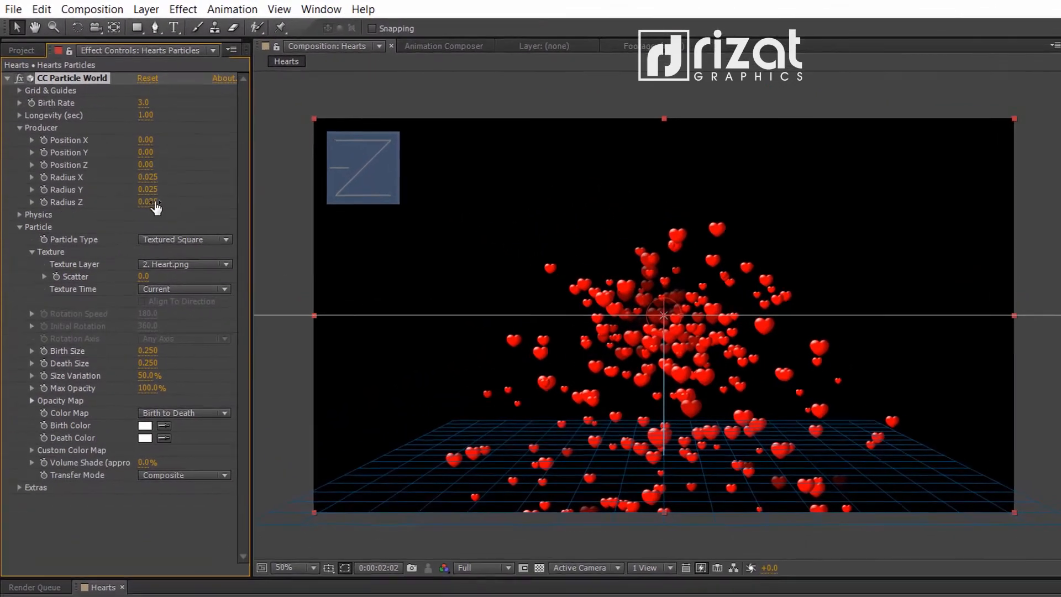
drag(147, 177, 161, 195)
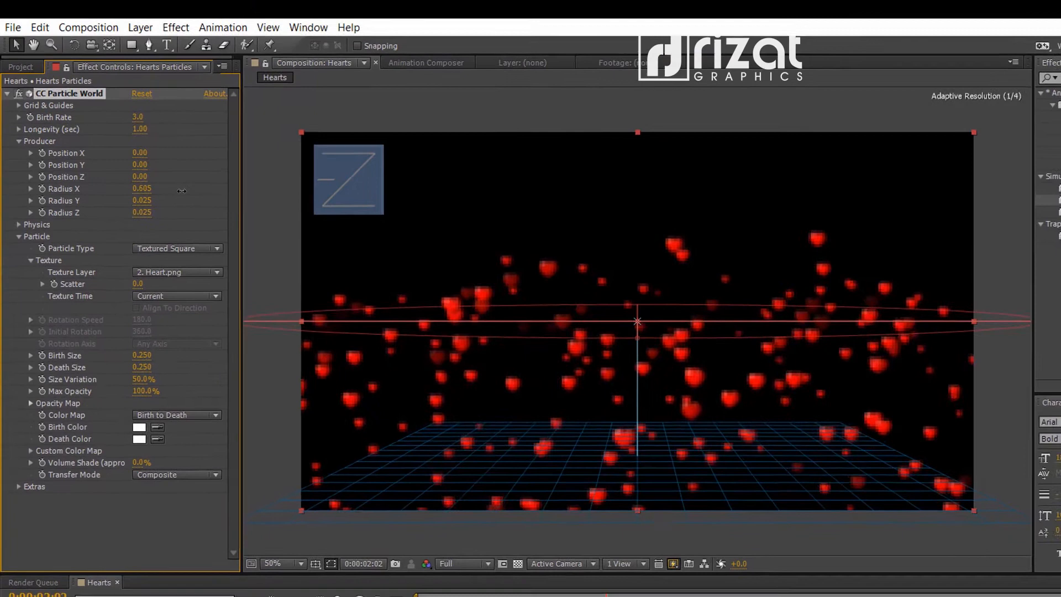
click(143, 189)
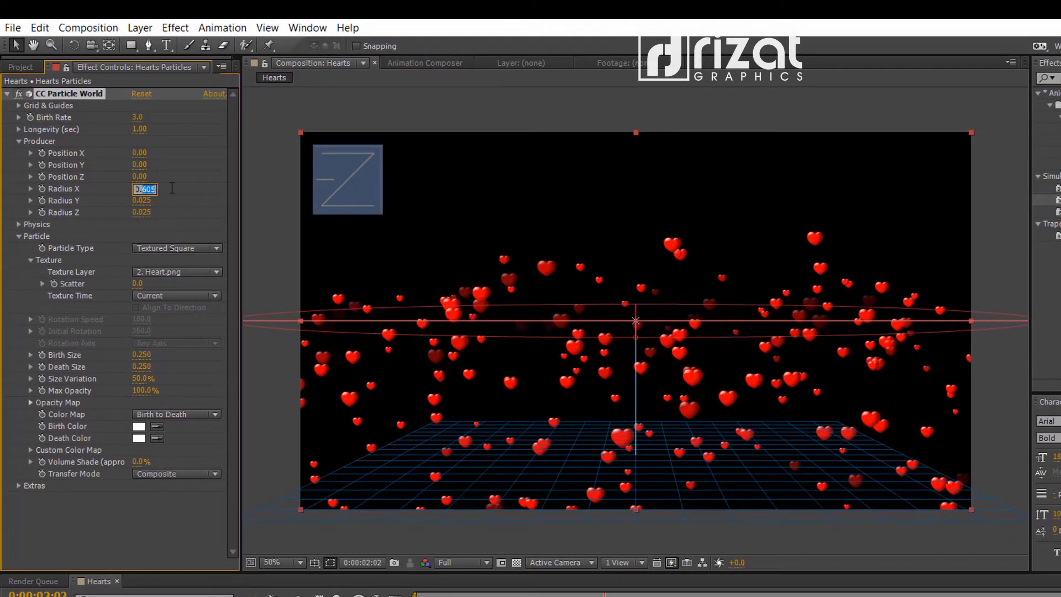
text(0.700)
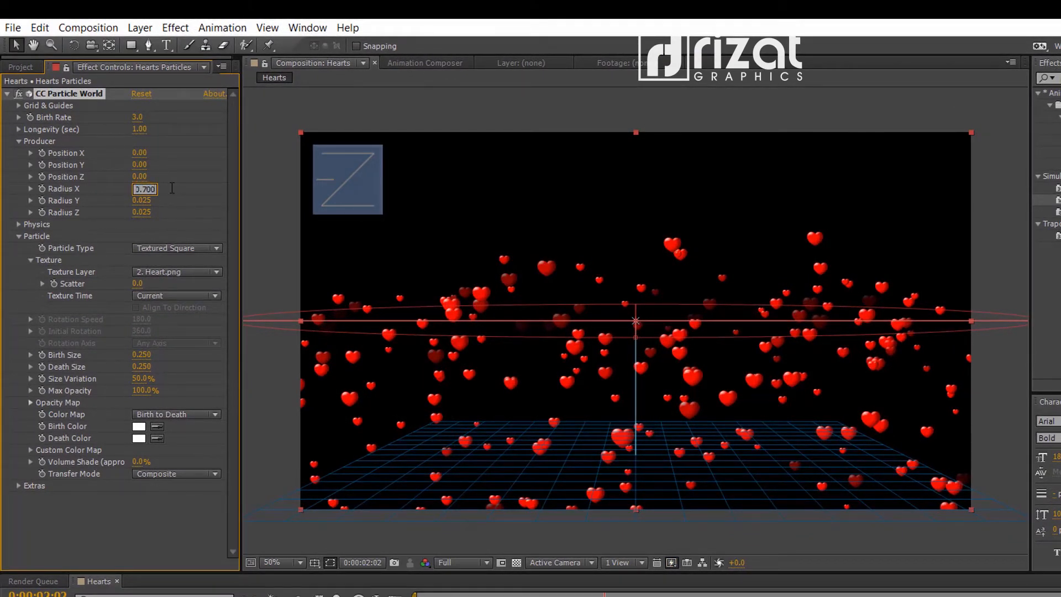
click(144, 200)
text(0.700)
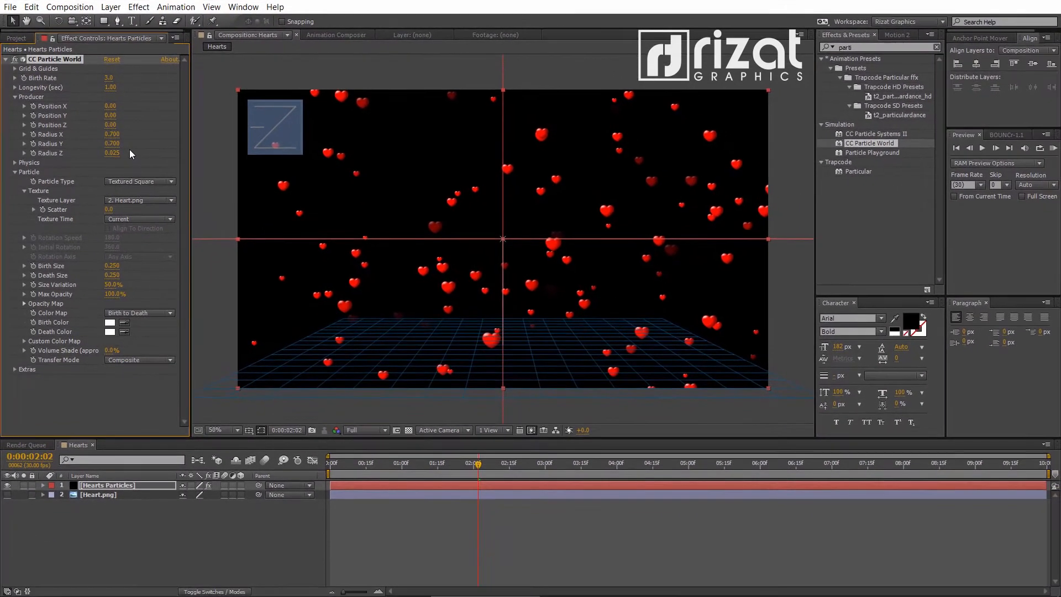
click(112, 153)
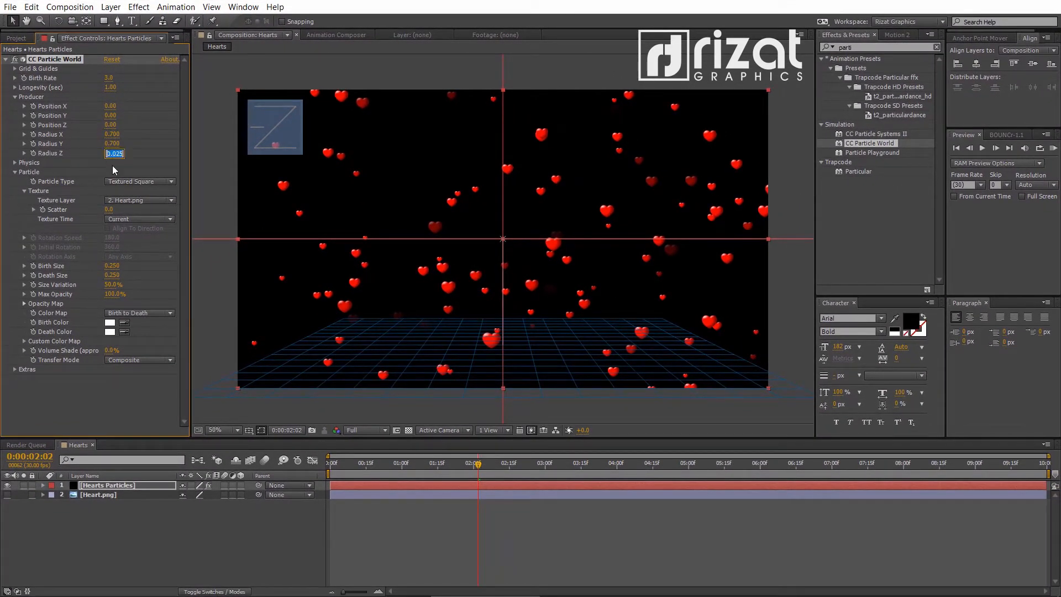
text(3.000)
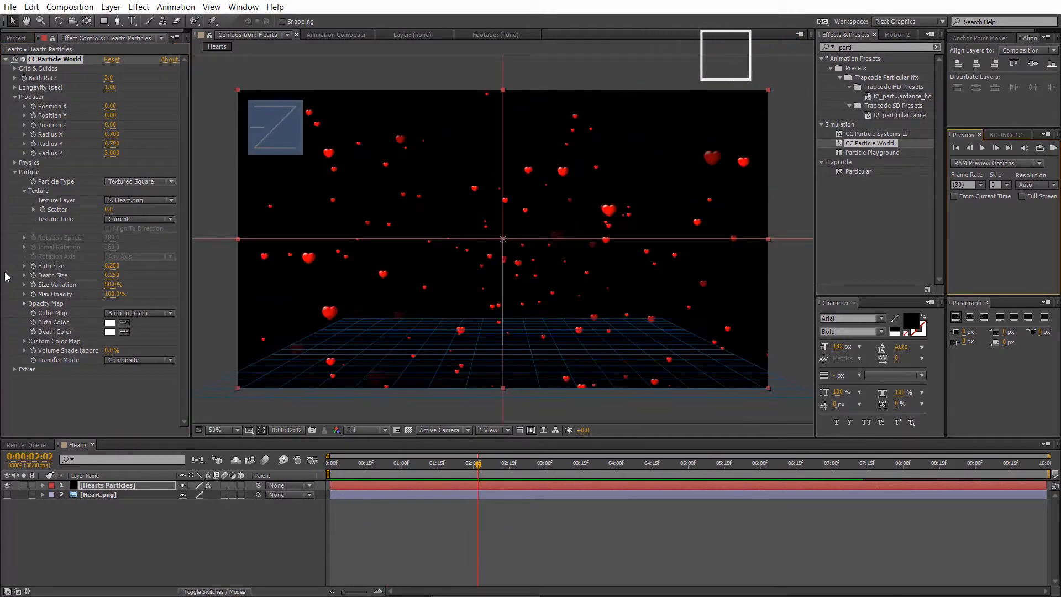
Under Physics, lower Velocity to 0.20 and raise Extra to 0.50, then preview.
click(14, 161)
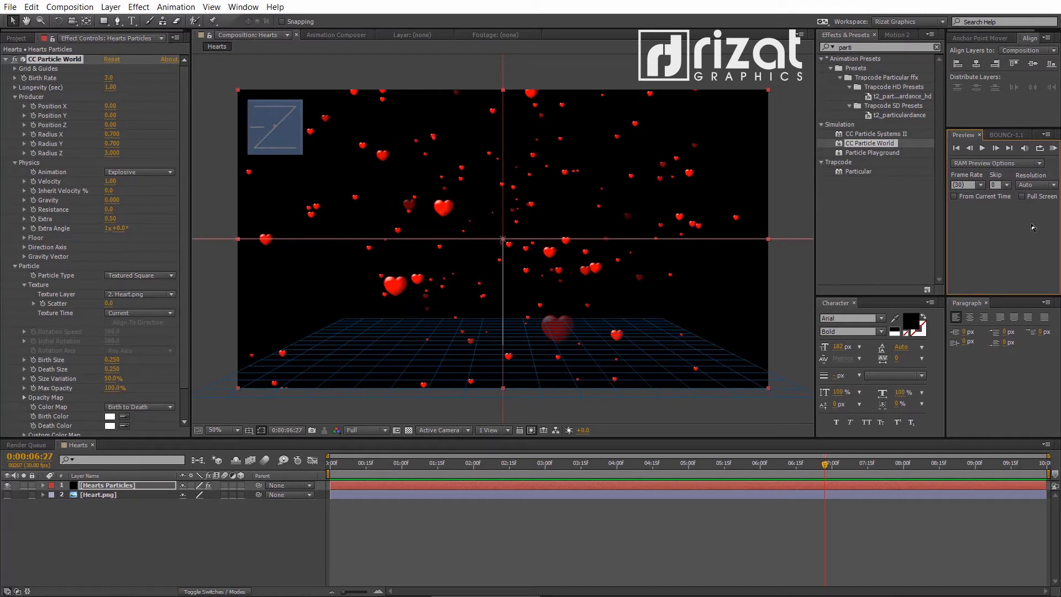
mouse_move(107, 195)
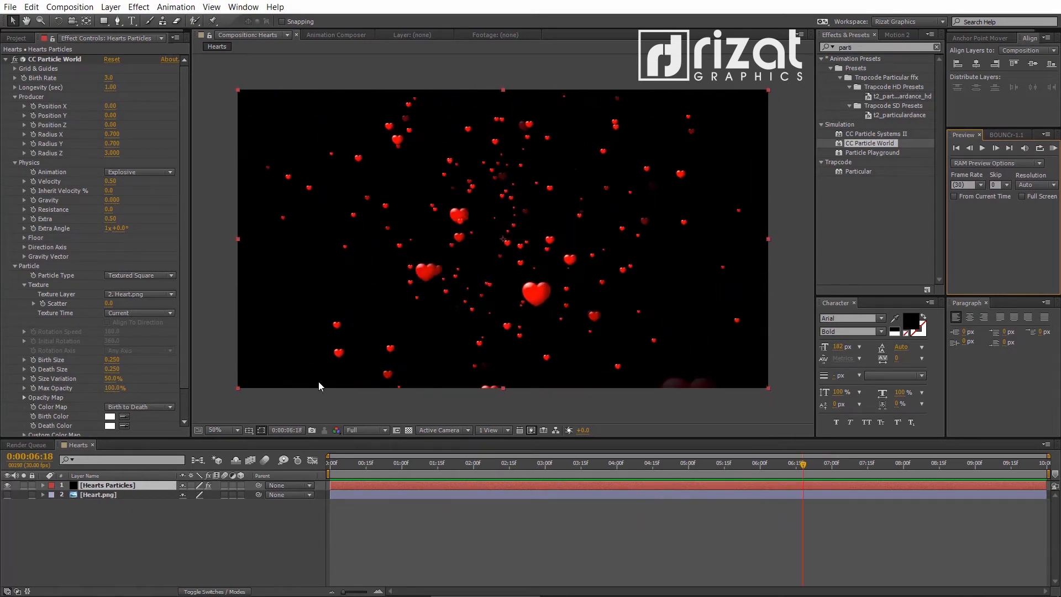
click(109, 181)
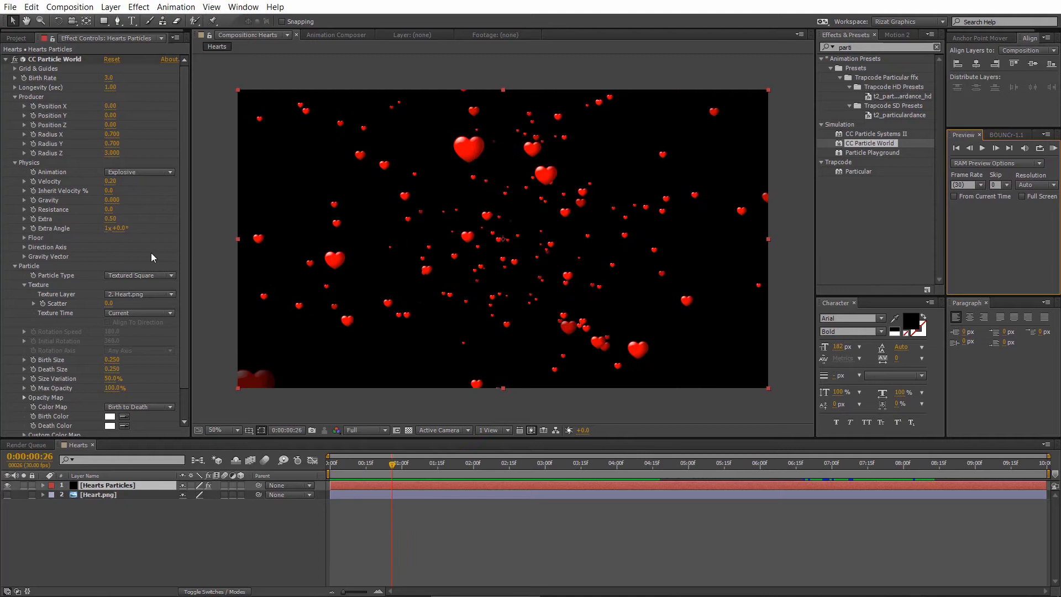
Duplicate the Hearts composition in the Project panel and rename the copy 'Lanterns'.
click(113, 378)
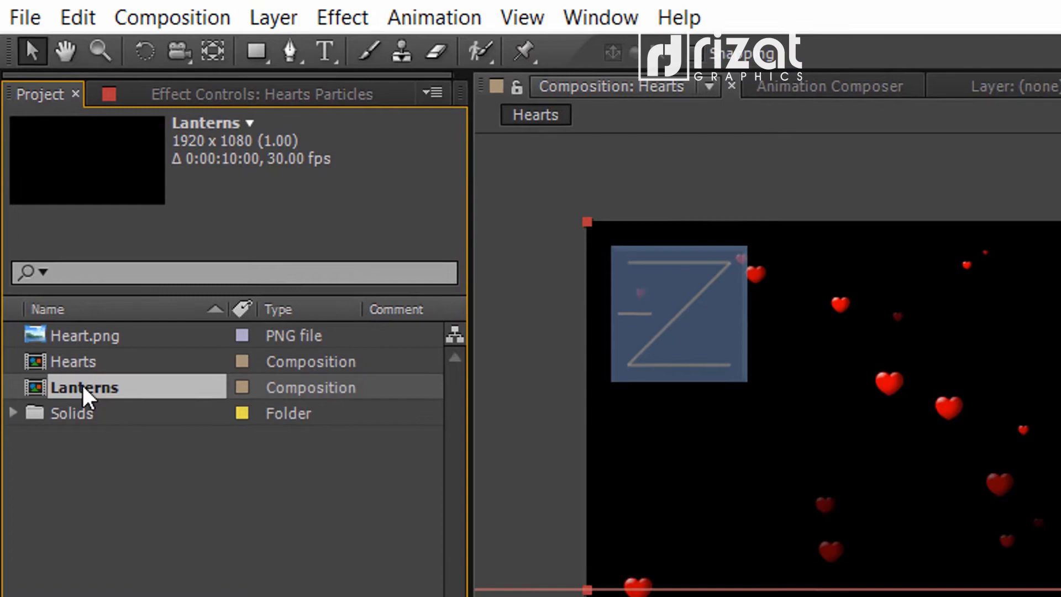
In Lanterns, set Hearts Particles' Physics Animation to Direction Axis and preview.
double_click(84, 387)
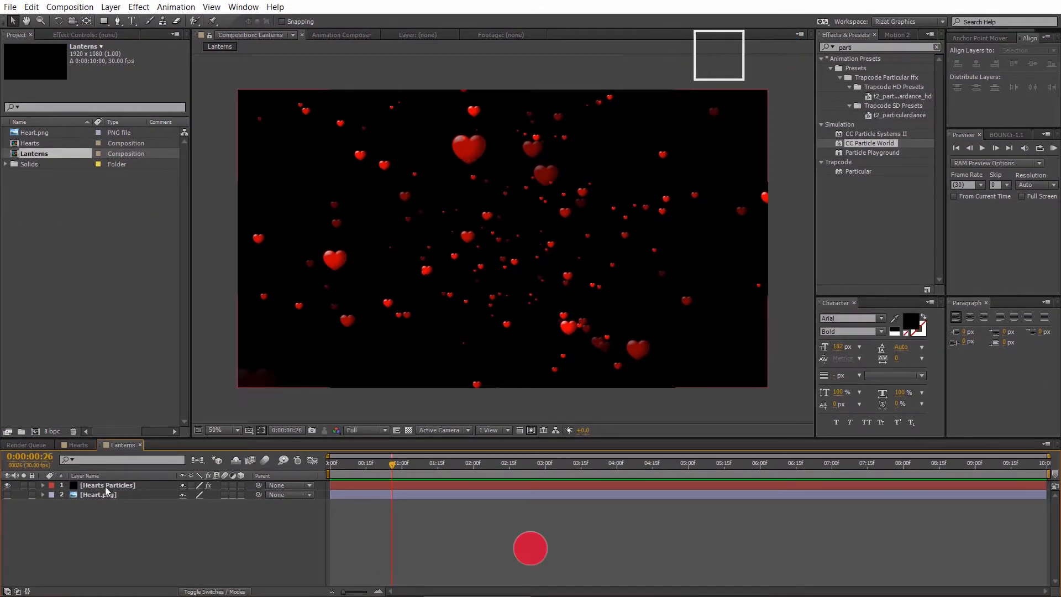
click(106, 484)
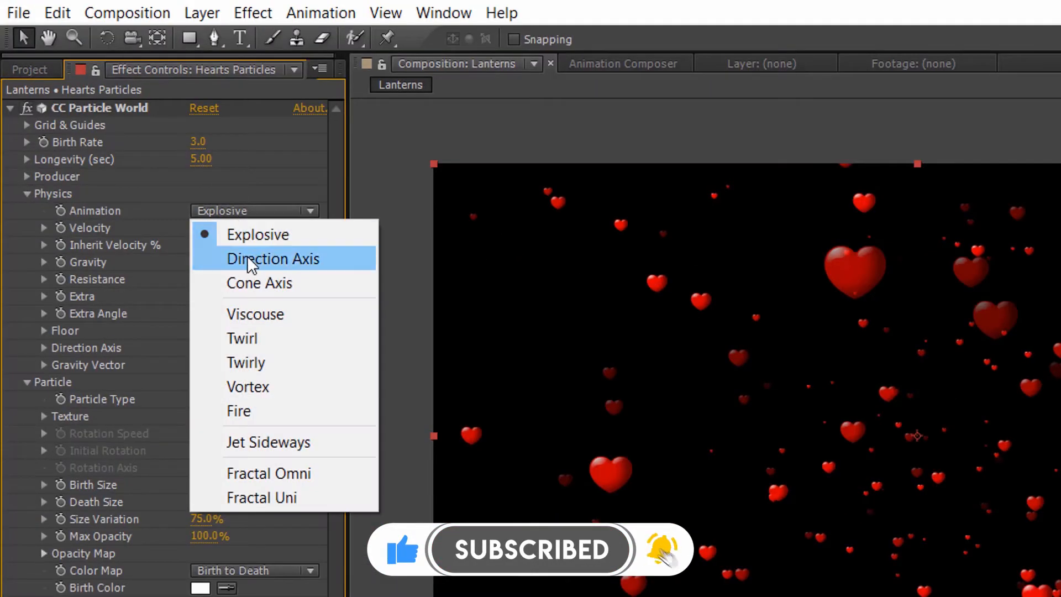
click(273, 258)
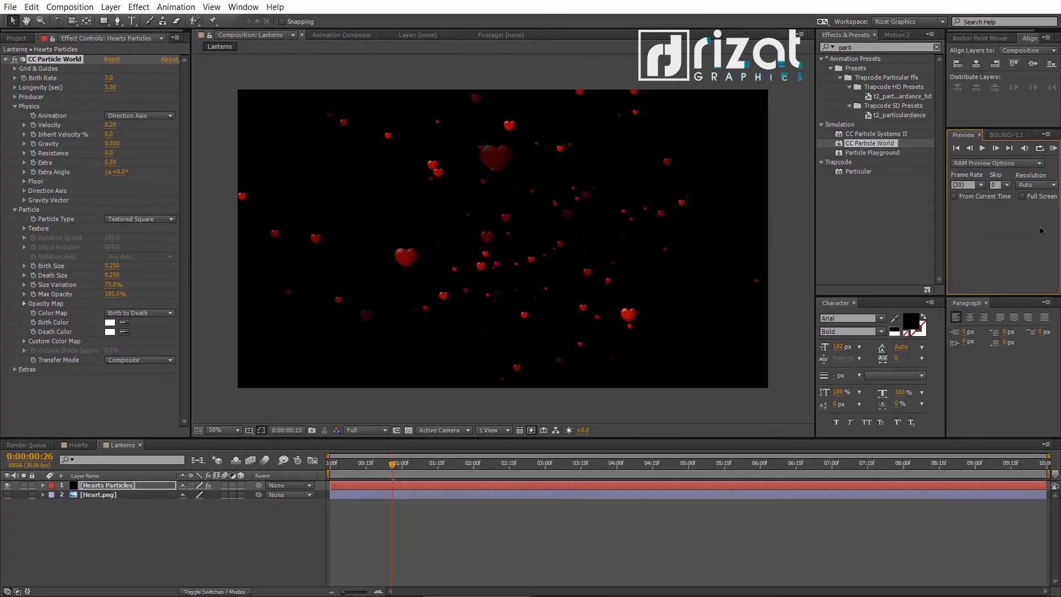
click(983, 147)
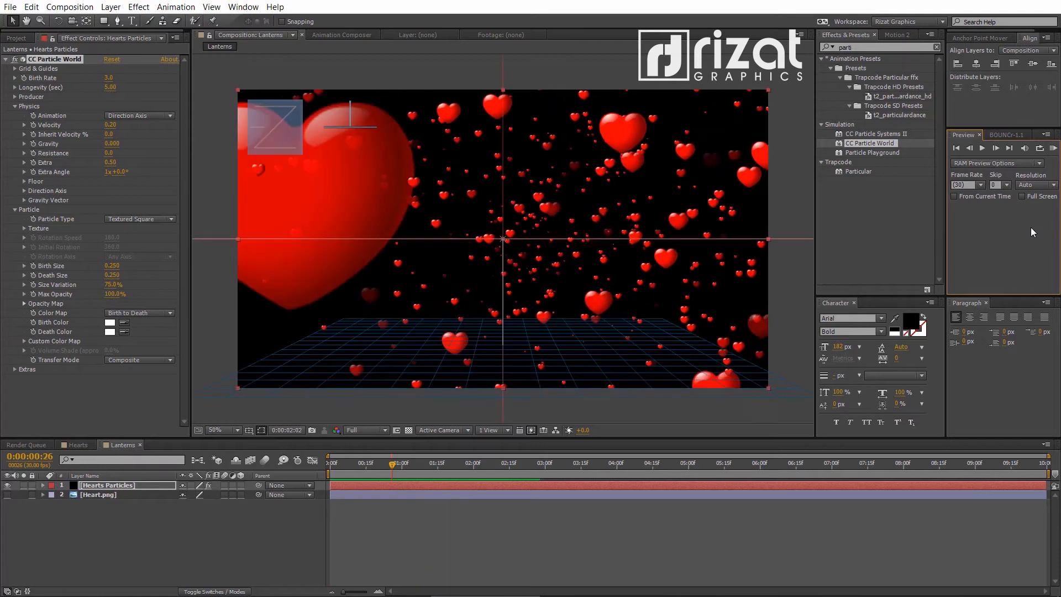
Under Extras > Effect Camera set Rotation Z to -90° and Birth Rate to 2.0.
click(14, 369)
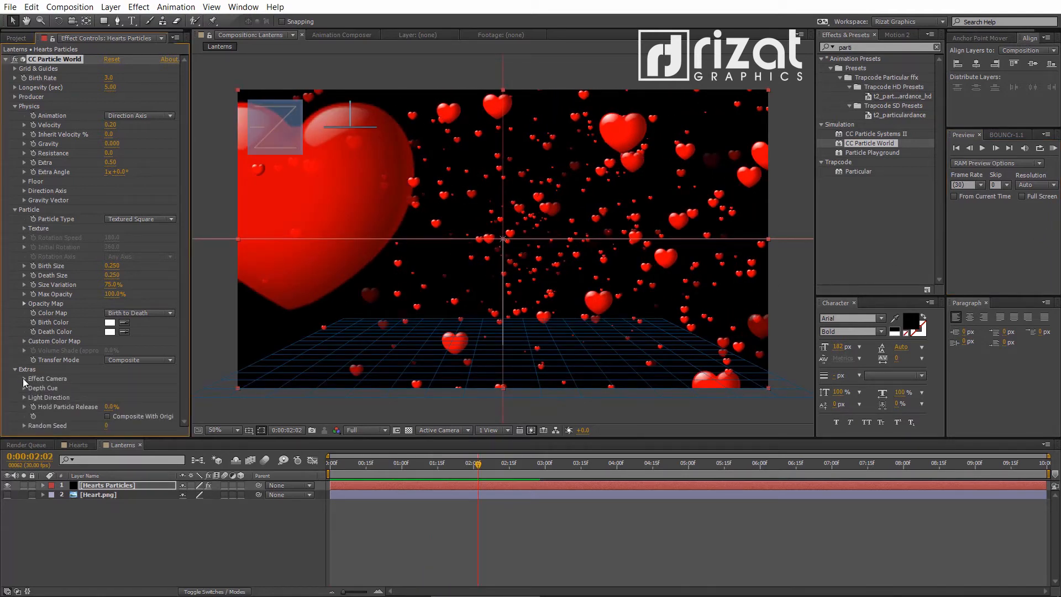
click(17, 378)
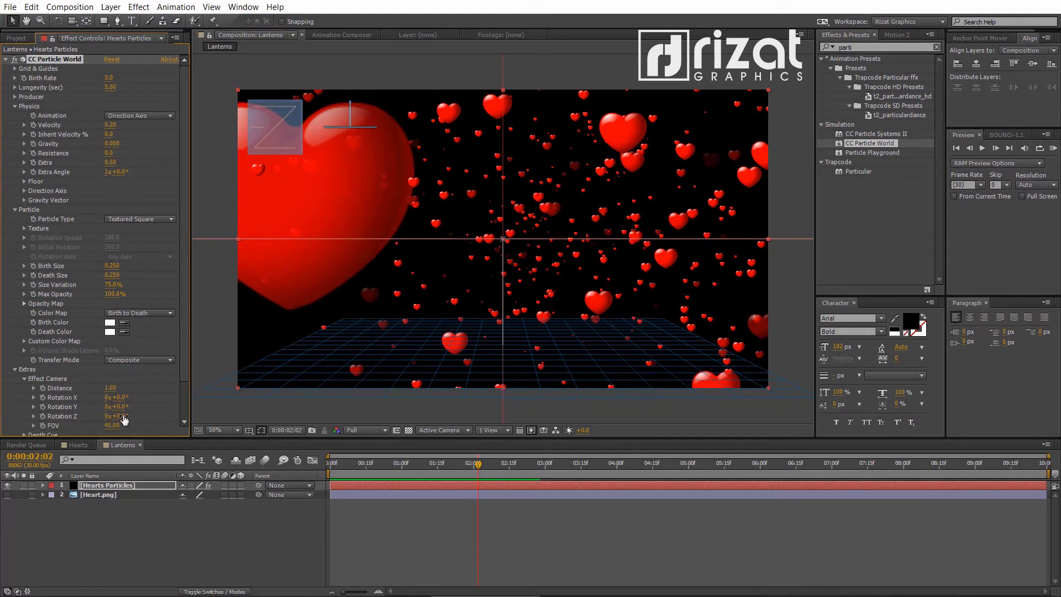
click(116, 417)
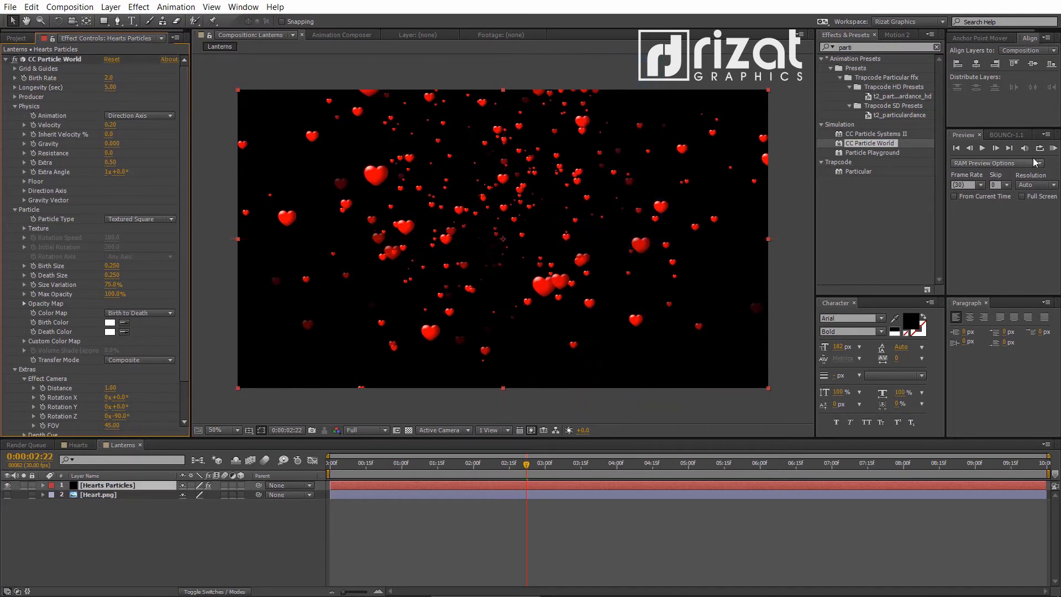
click(982, 147)
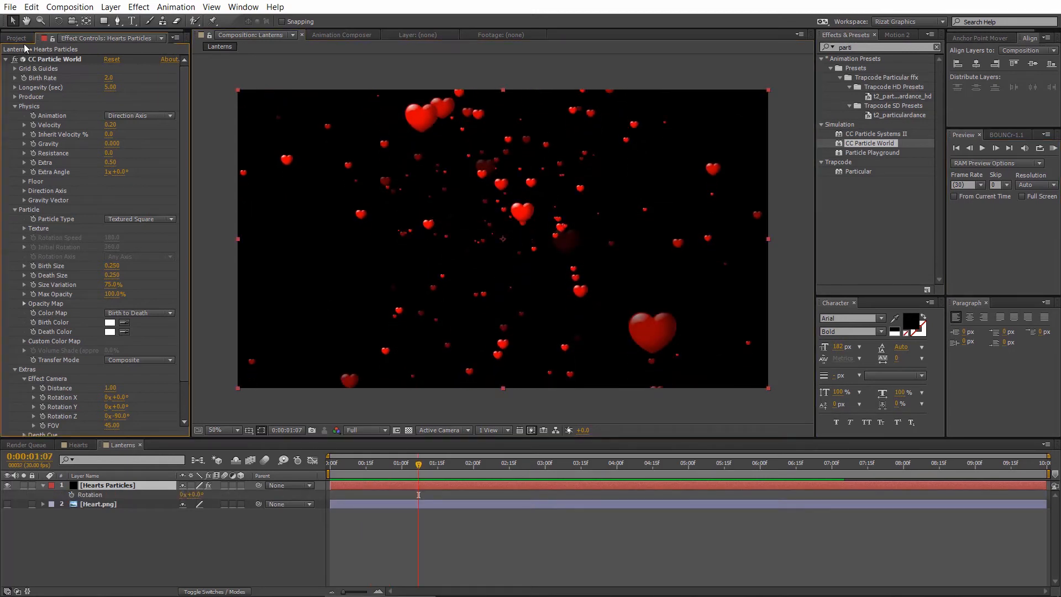
Import Lanterns.png via File > Import and place it as a layer in the Lanterns comp.
click(10, 7)
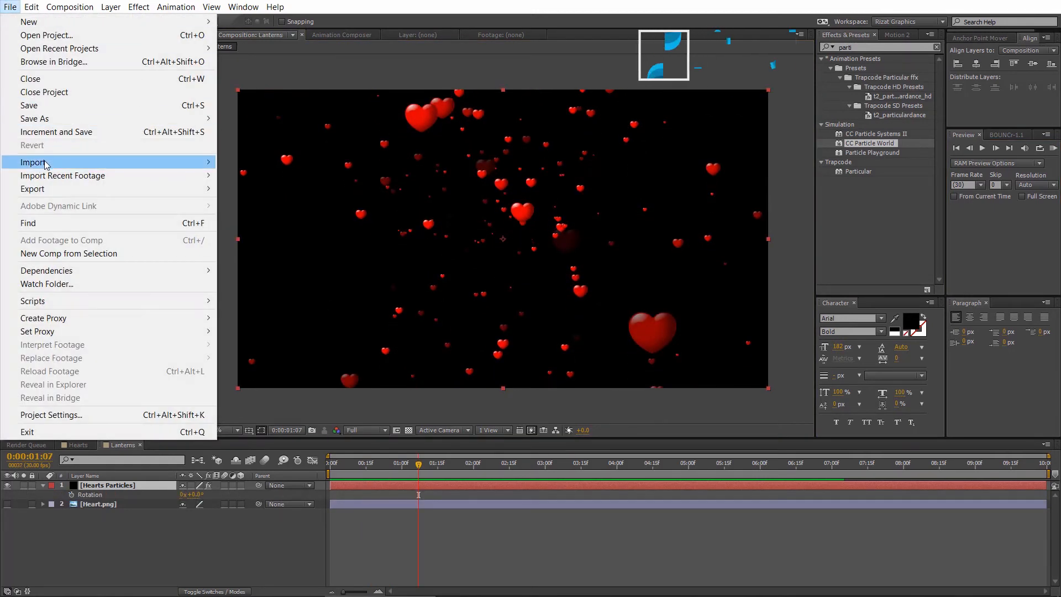
click(32, 162)
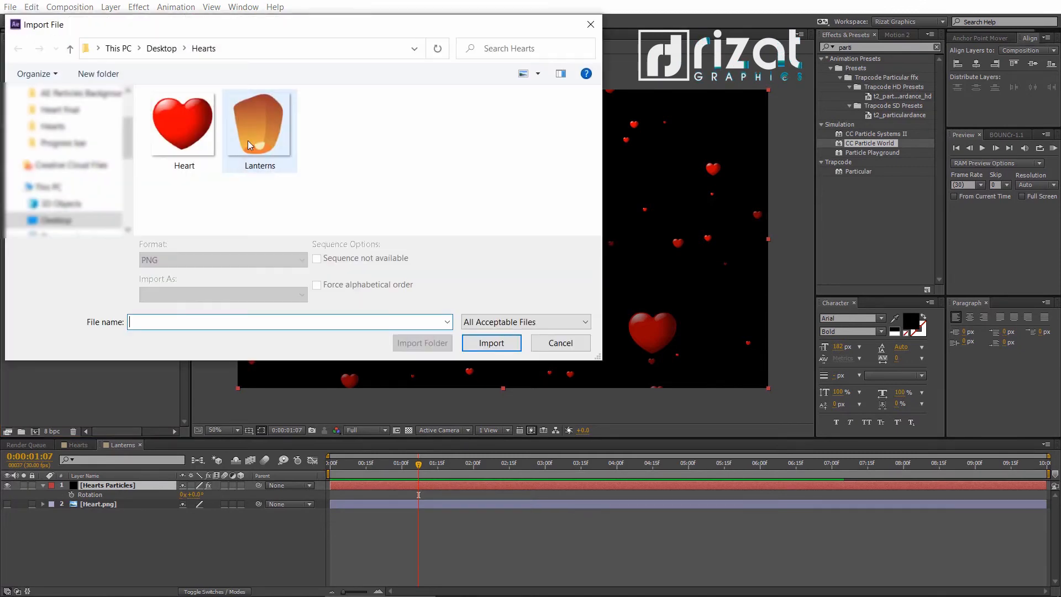
click(490, 343)
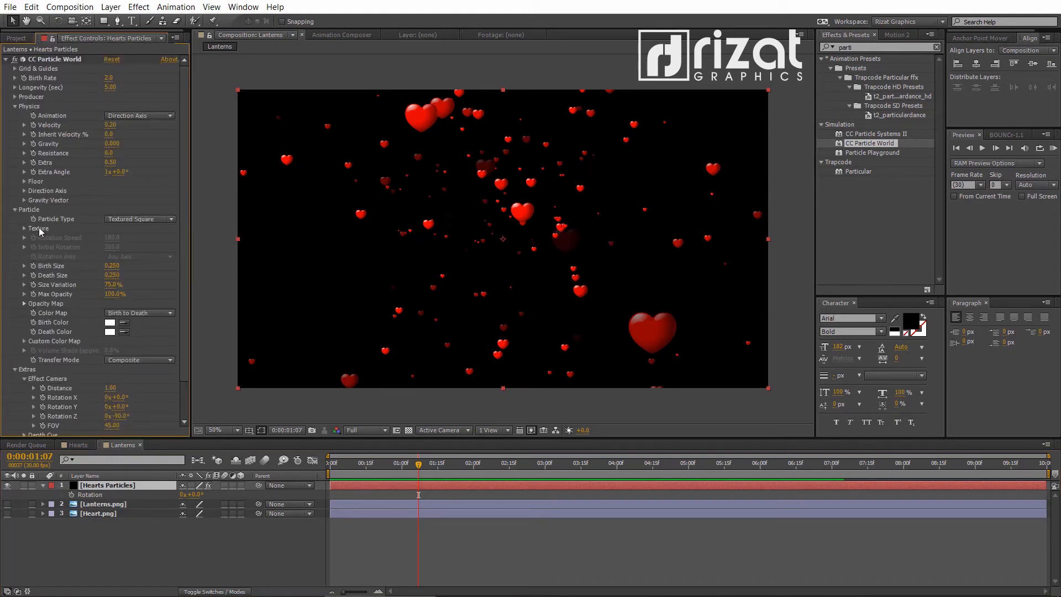
Set the particle Texture Layer to 2. Lanterns.png, slow Velocity to 0.10, and preview the floating lanterns.
click(139, 238)
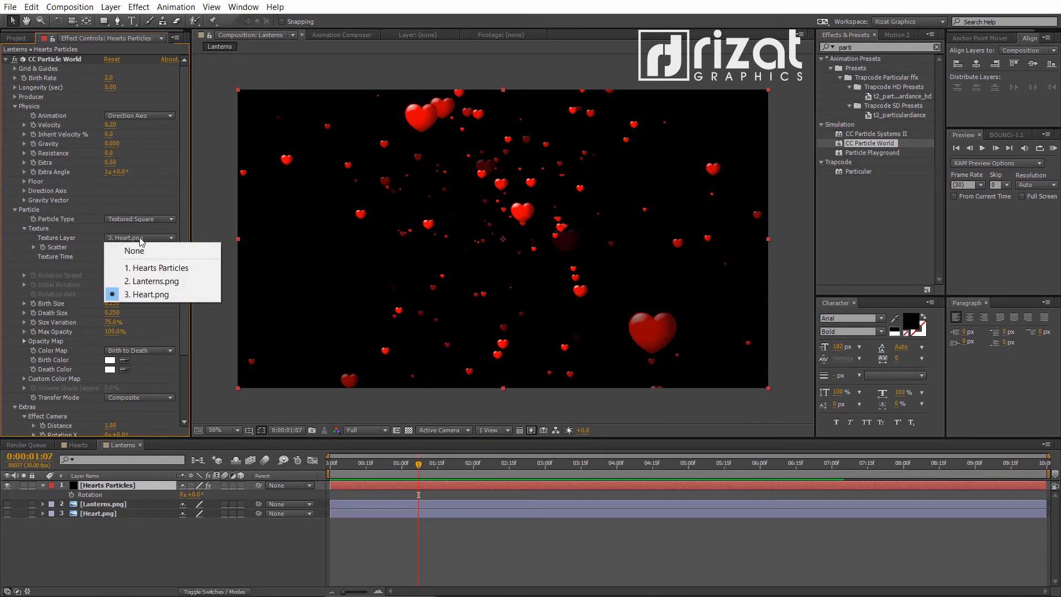
click(154, 280)
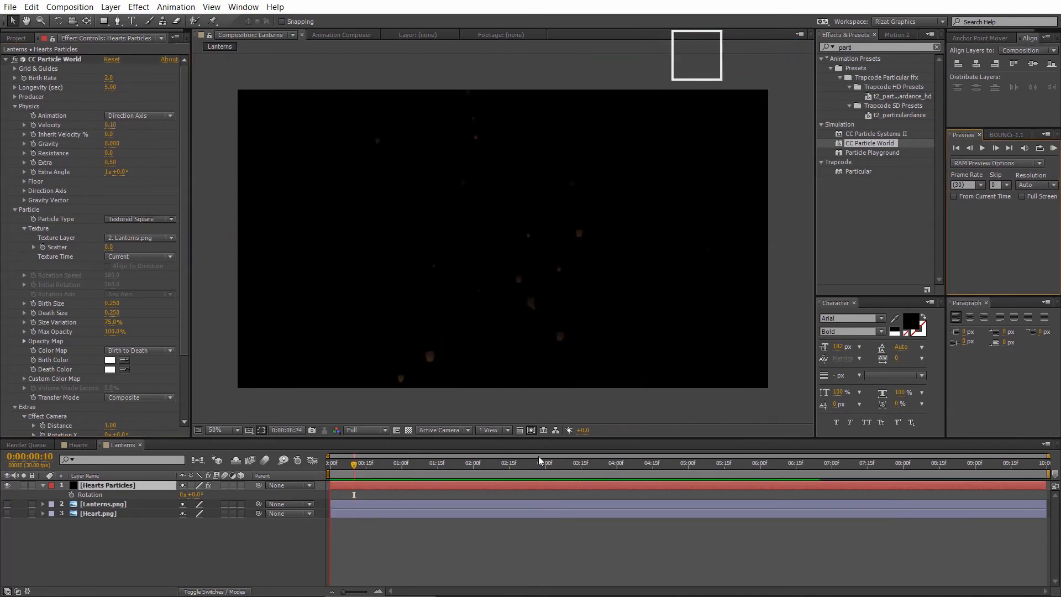
click(640, 463)
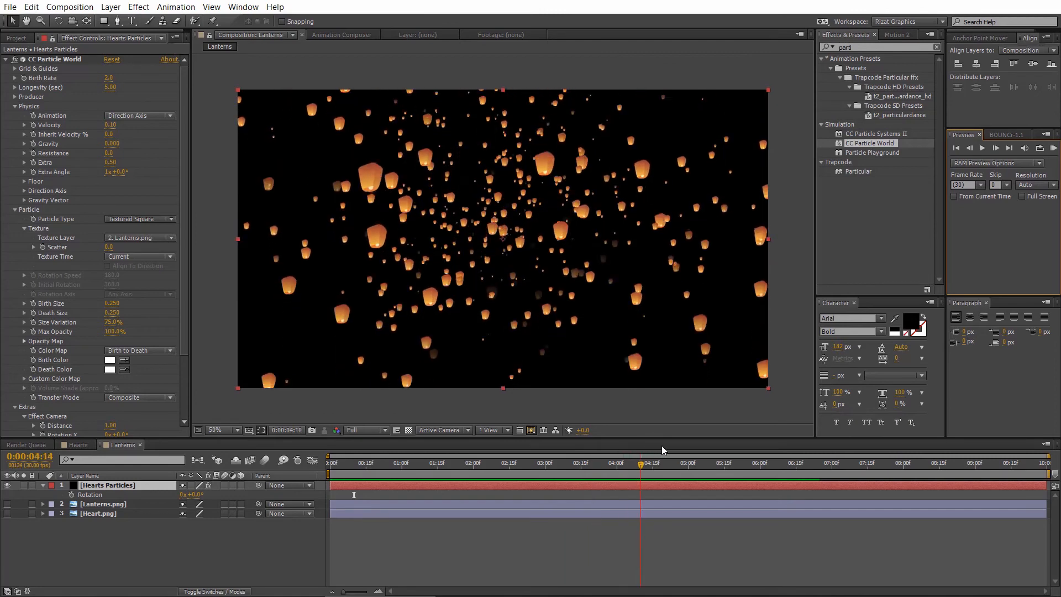
click(797, 463)
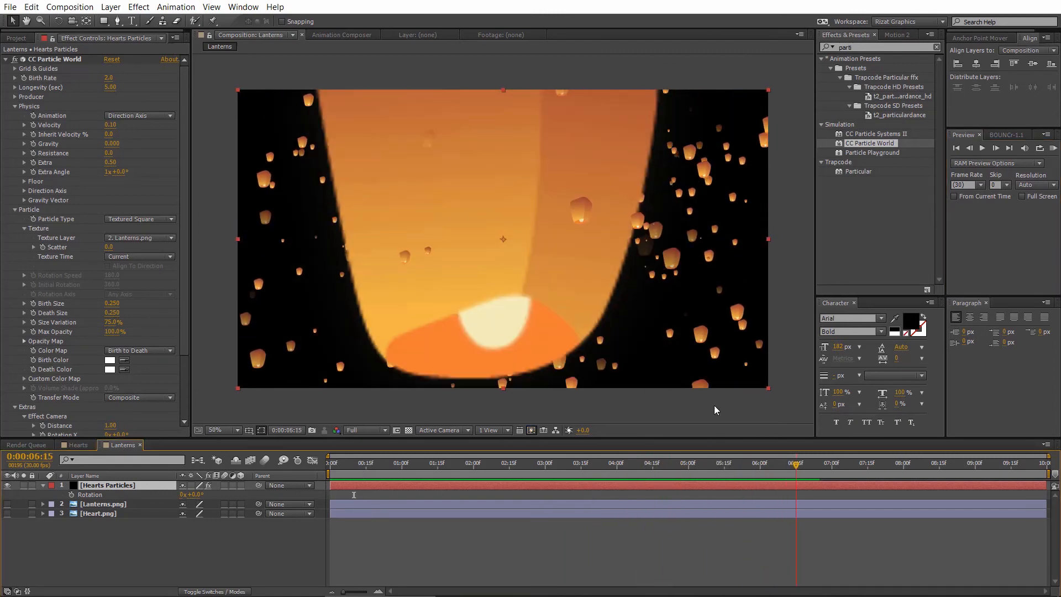
click(113, 77)
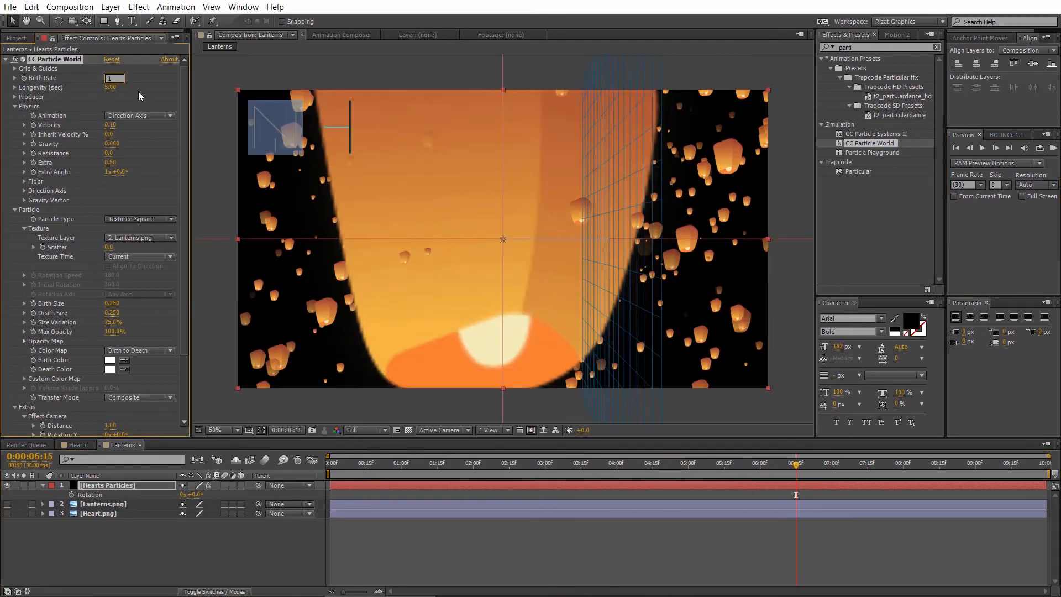